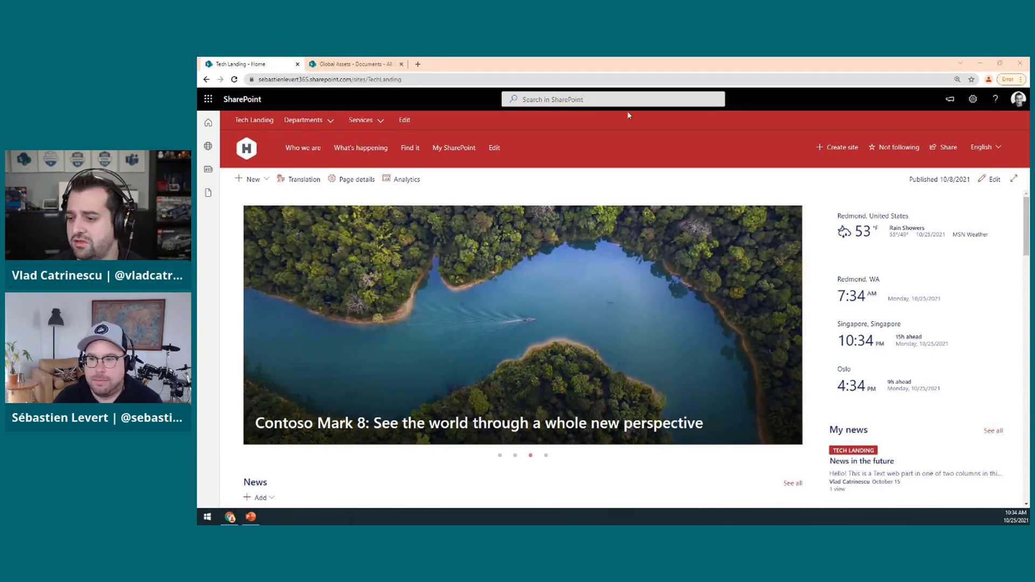
Start a new news post and create it from the Visual template.
left_click(252, 179)
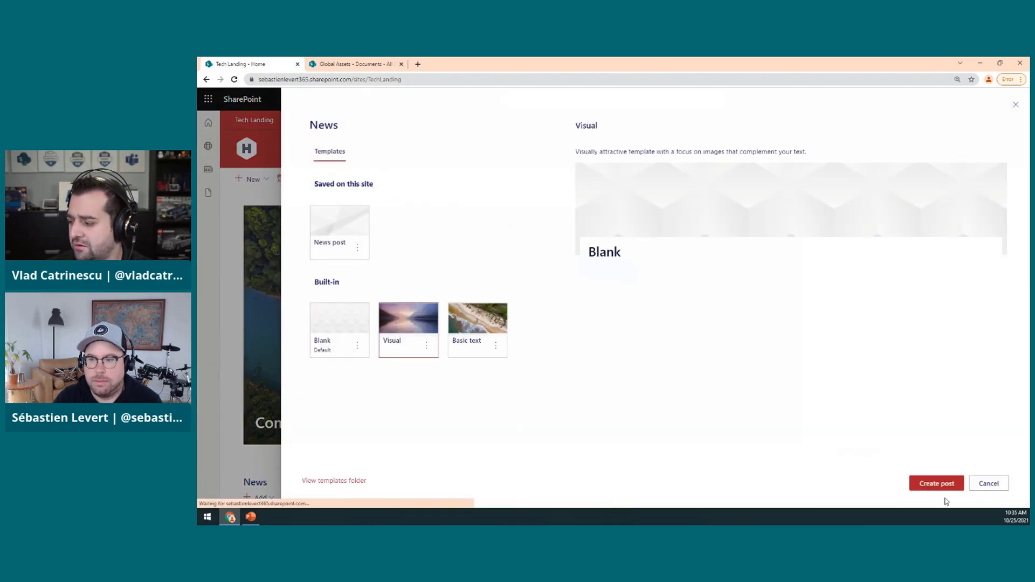
left_click(935, 483)
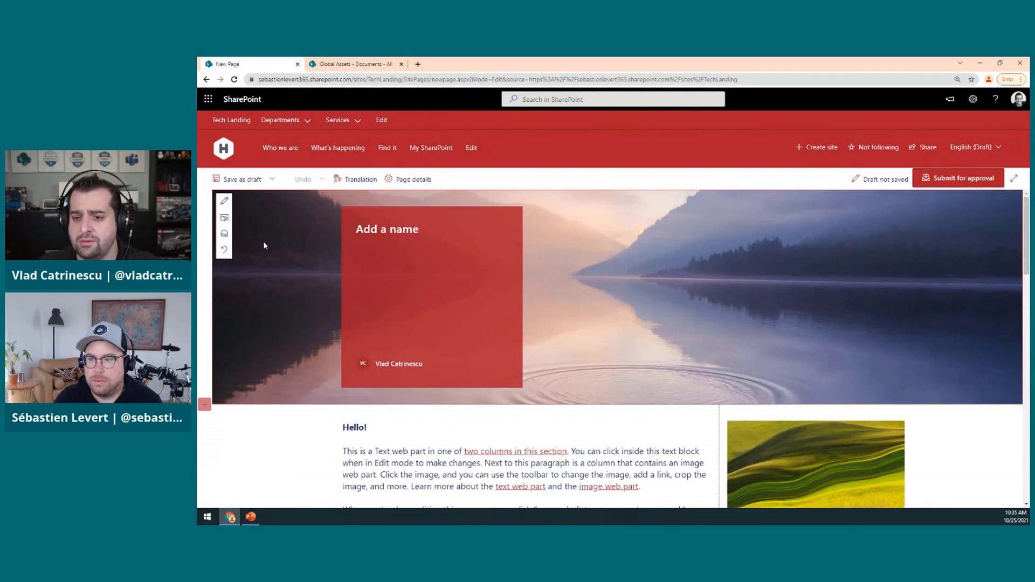
left_click(242, 179)
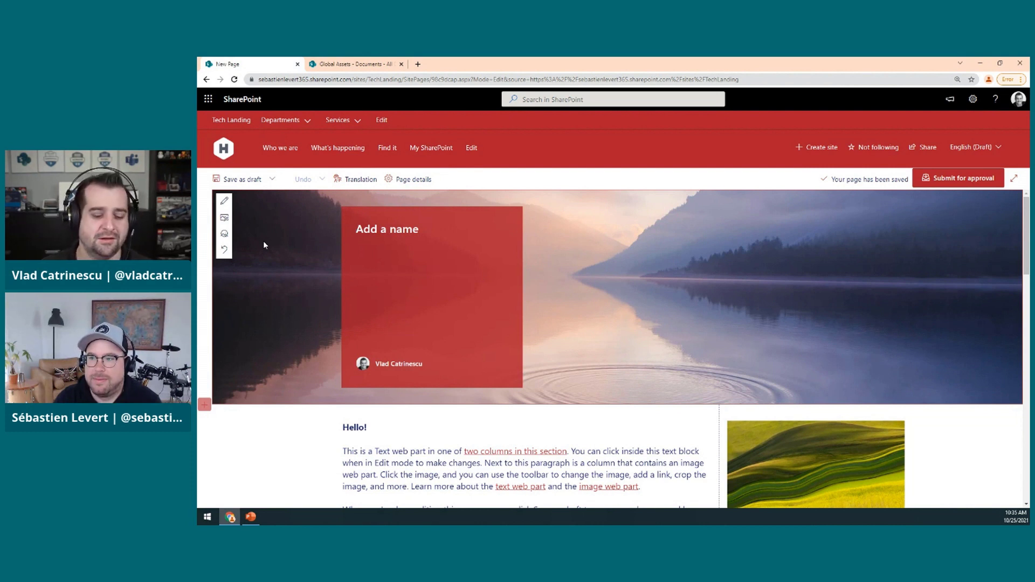
mouse_move(224, 218)
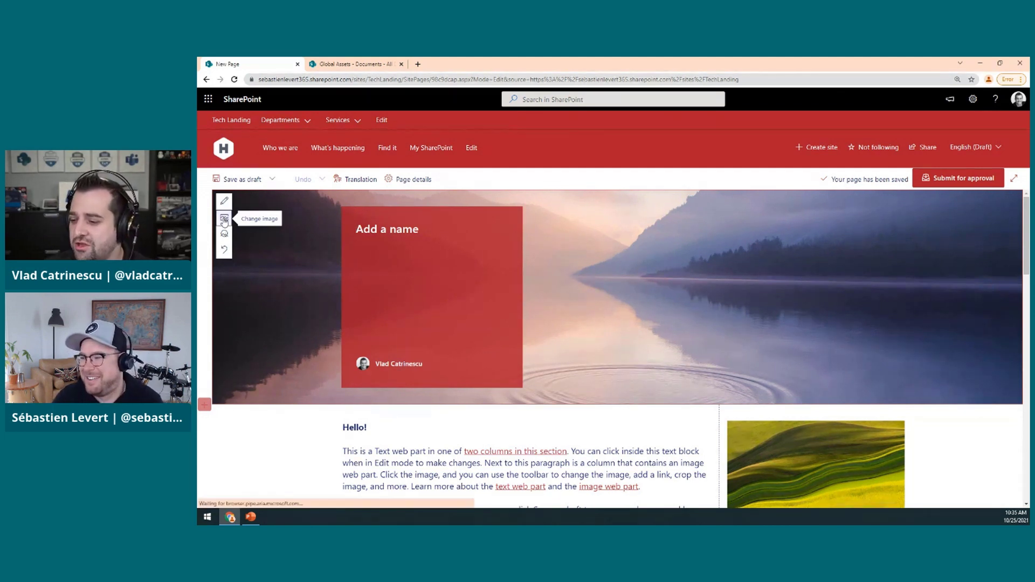
Replace the header image with the laptop-and-code photo from the organization's Stock Photos, shown as tiles.
left_click(224, 219)
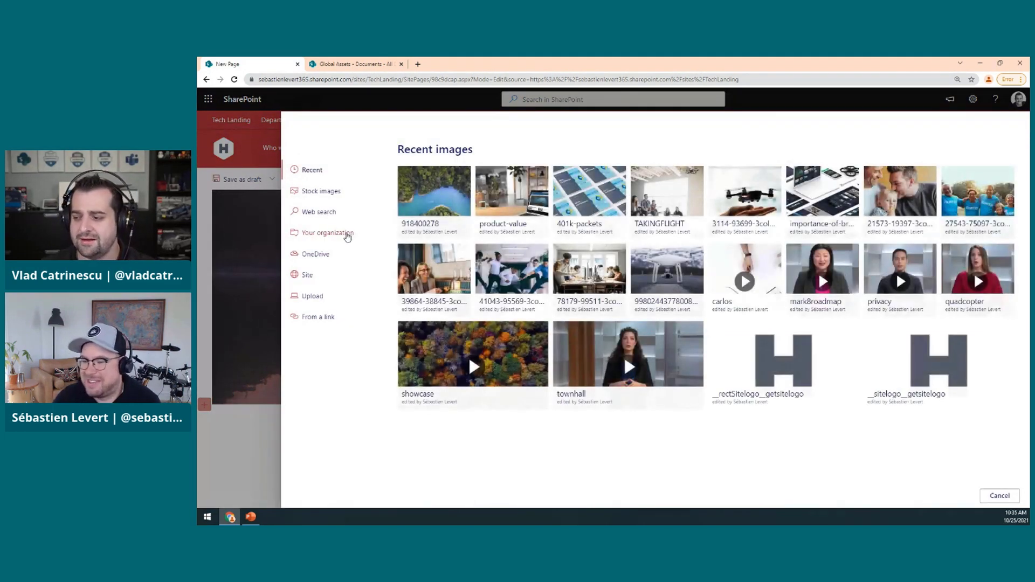
mouse_move(326, 233)
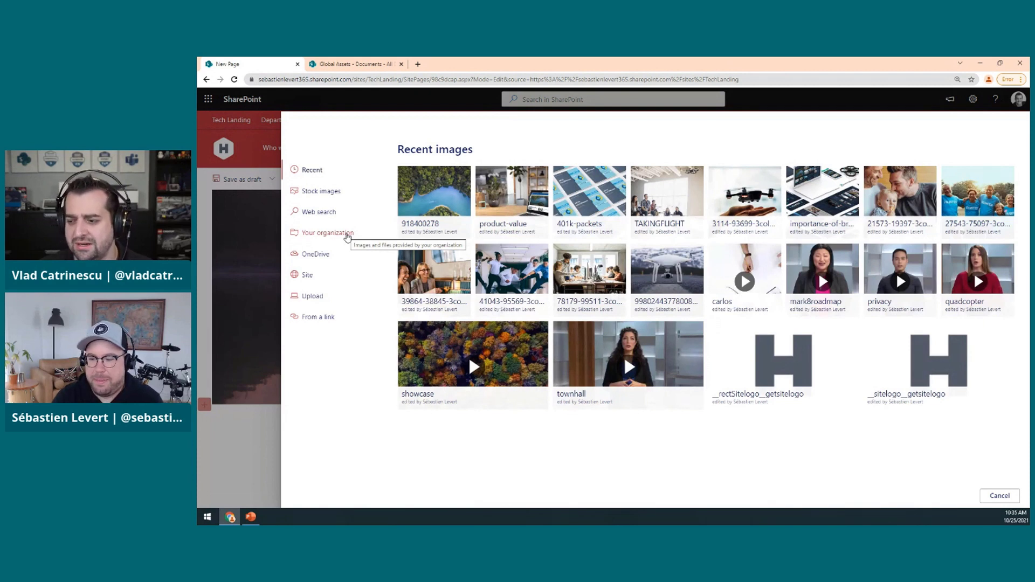
left_click(327, 232)
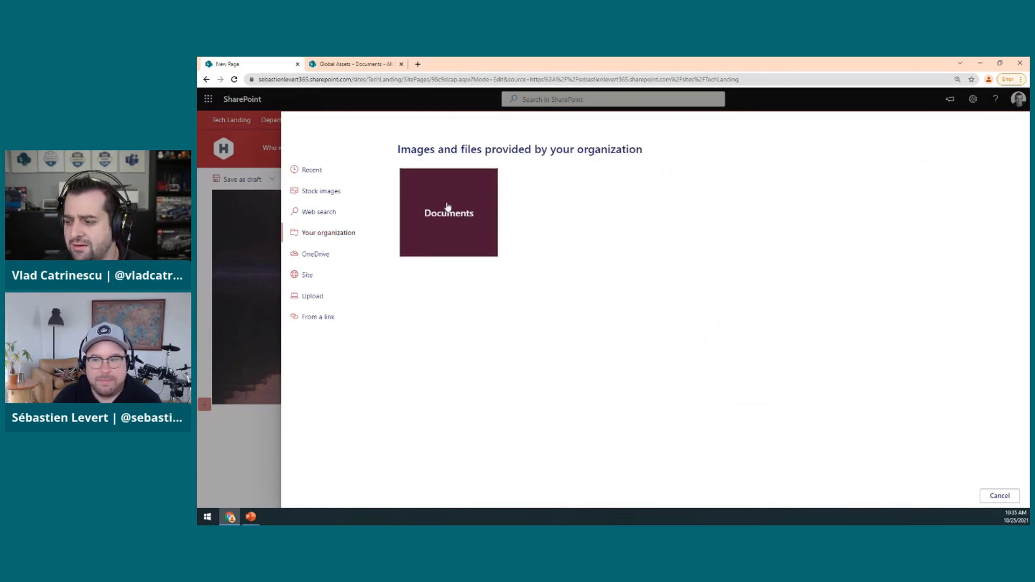
mouse_move(466, 238)
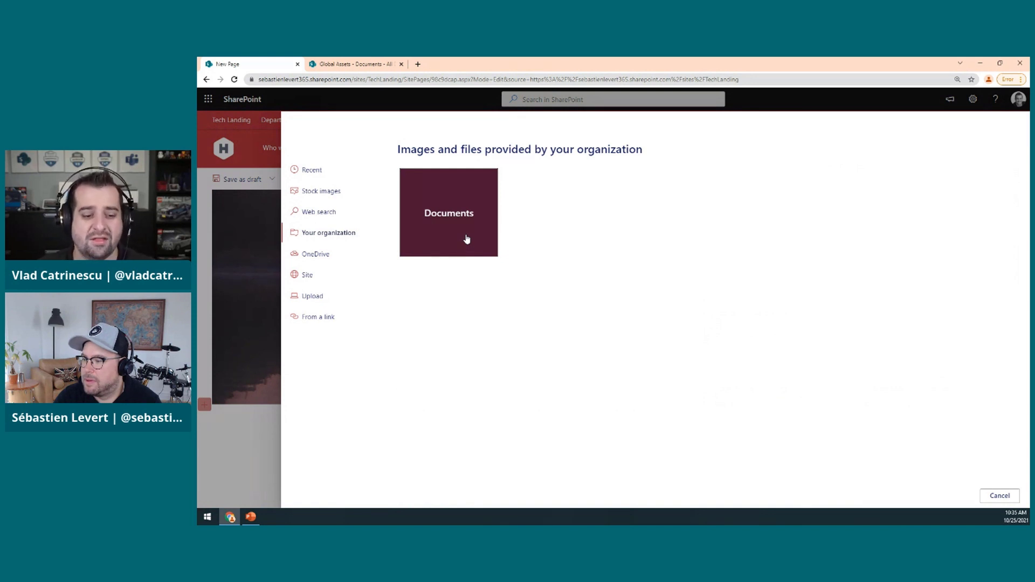
mouse_move(489, 258)
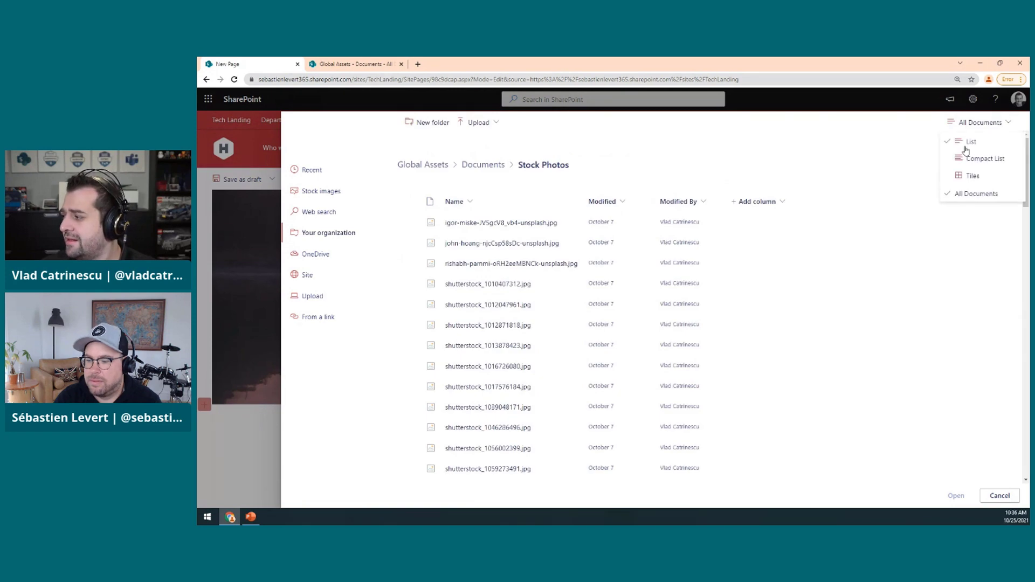
left_click(971, 175)
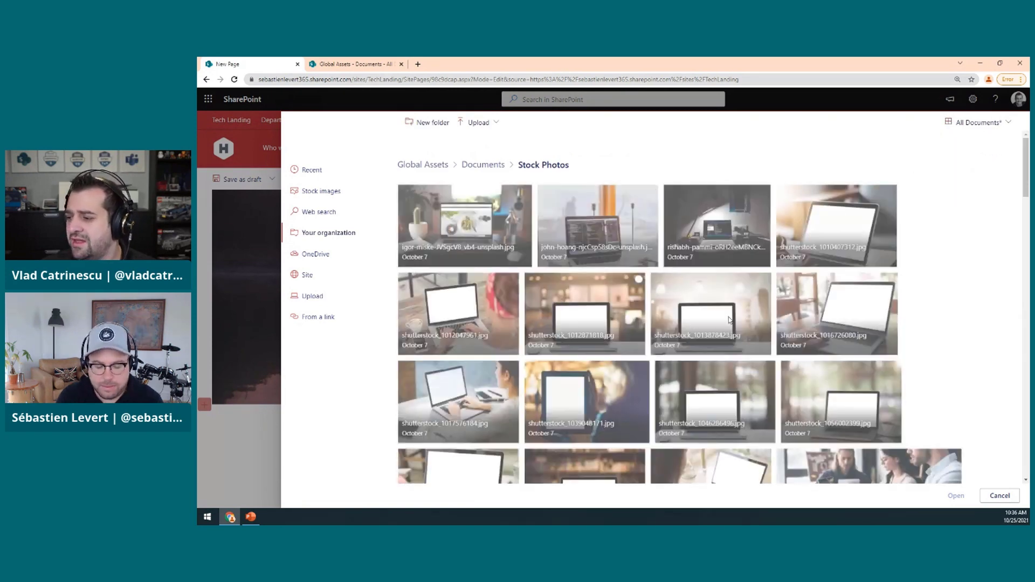
scroll("down", 3)
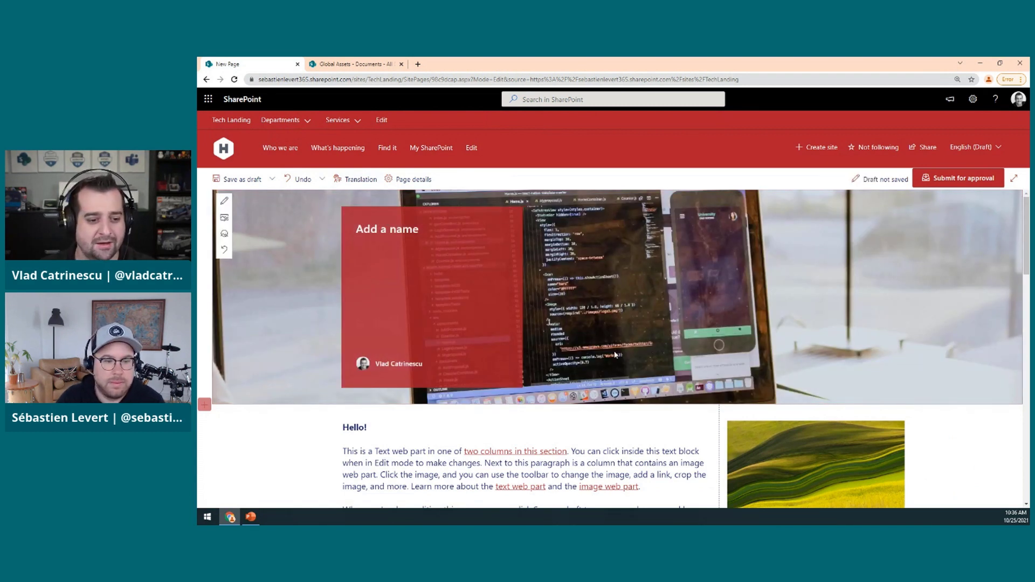
Reopen the header image picker on the news post.
left_click(242, 179)
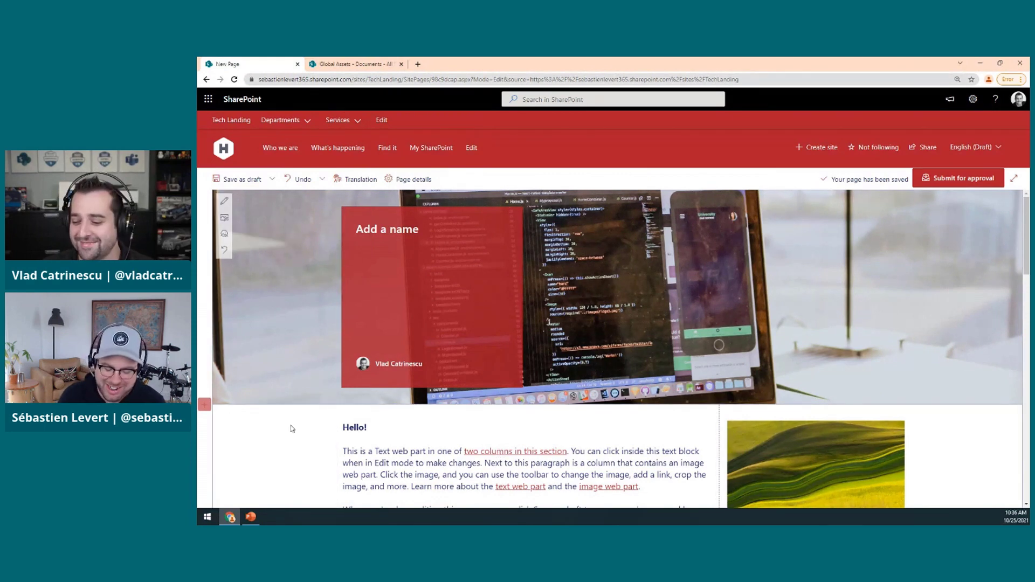
mouse_move(224, 234)
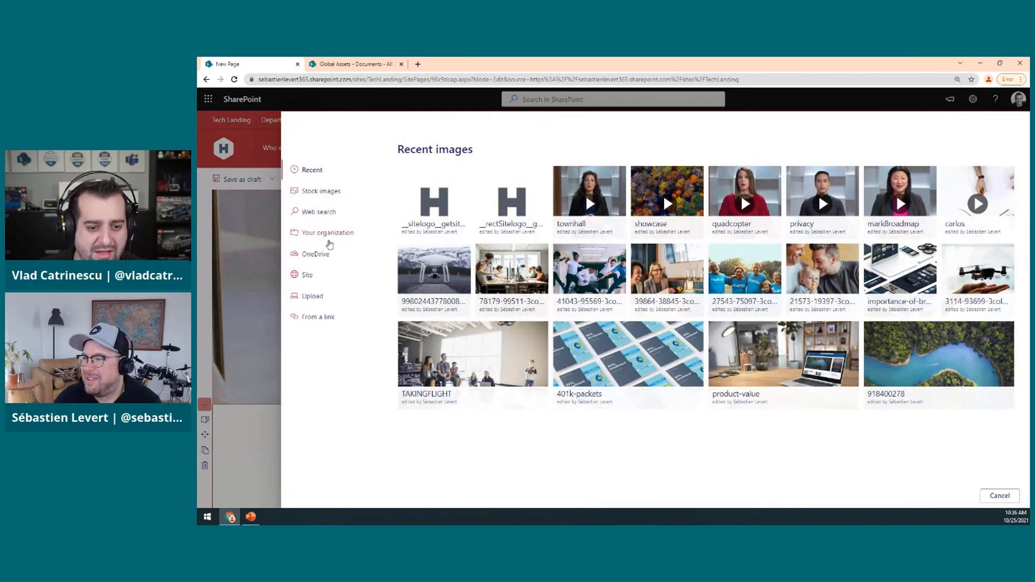
mouse_move(328, 232)
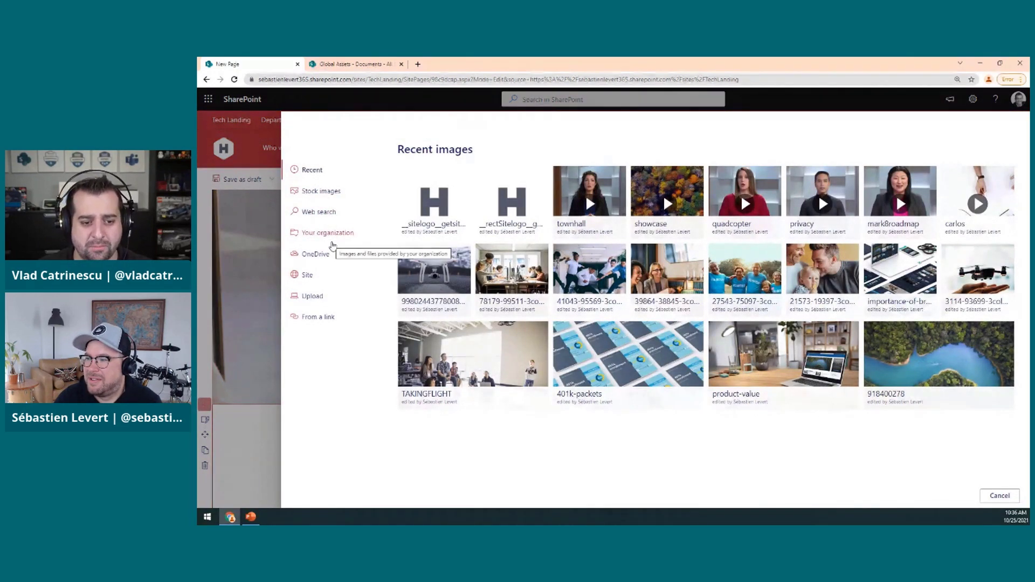
Browse the organization's images and open the Stock Photos folder.
left_click(326, 232)
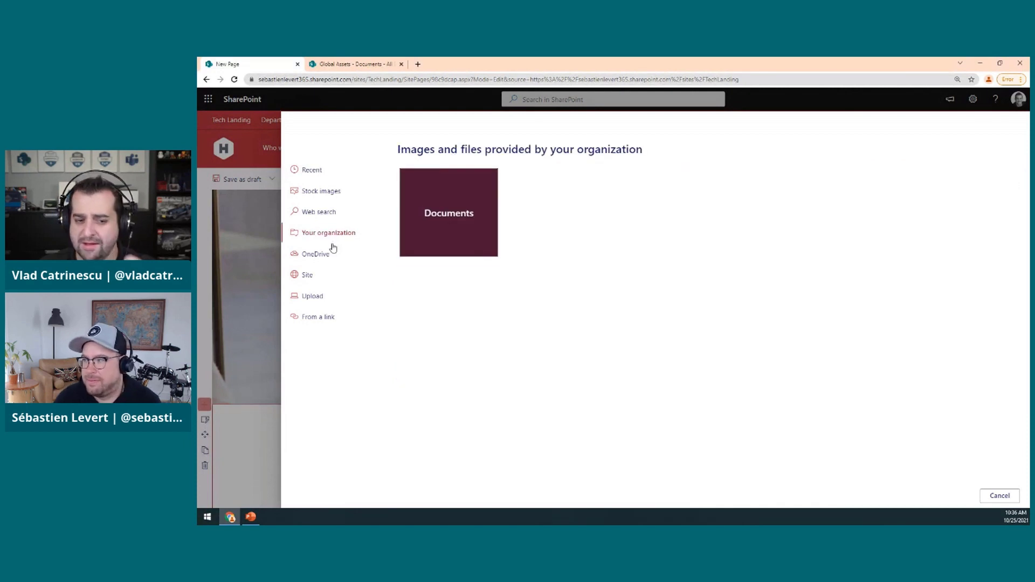
mouse_move(960, 272)
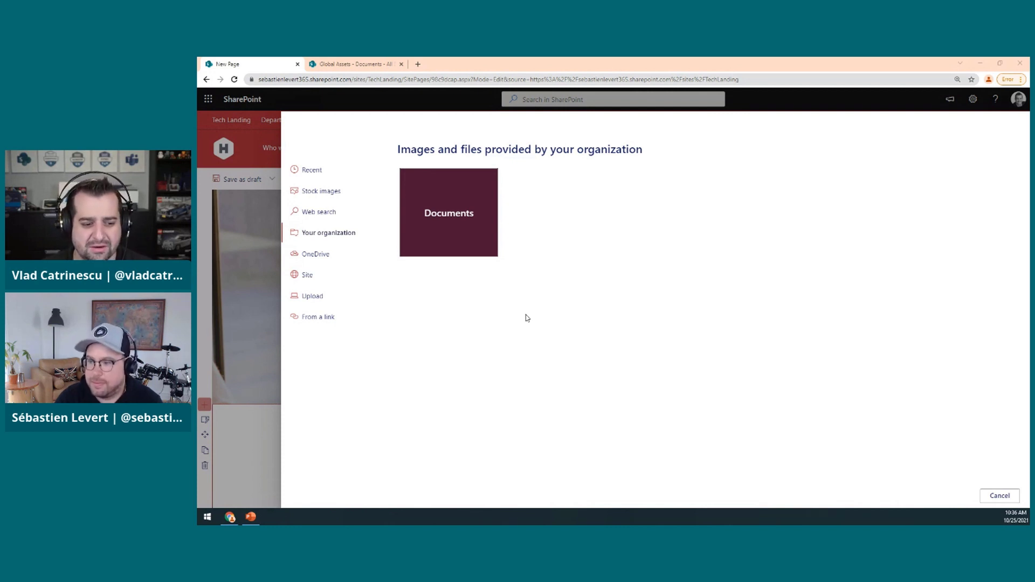
mouse_move(431, 205)
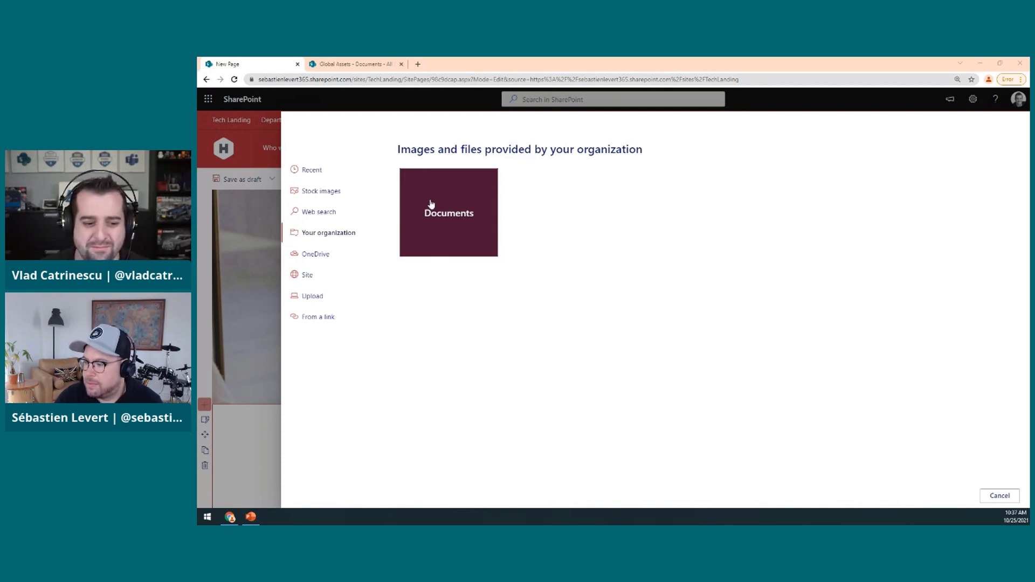
mouse_move(591, 308)
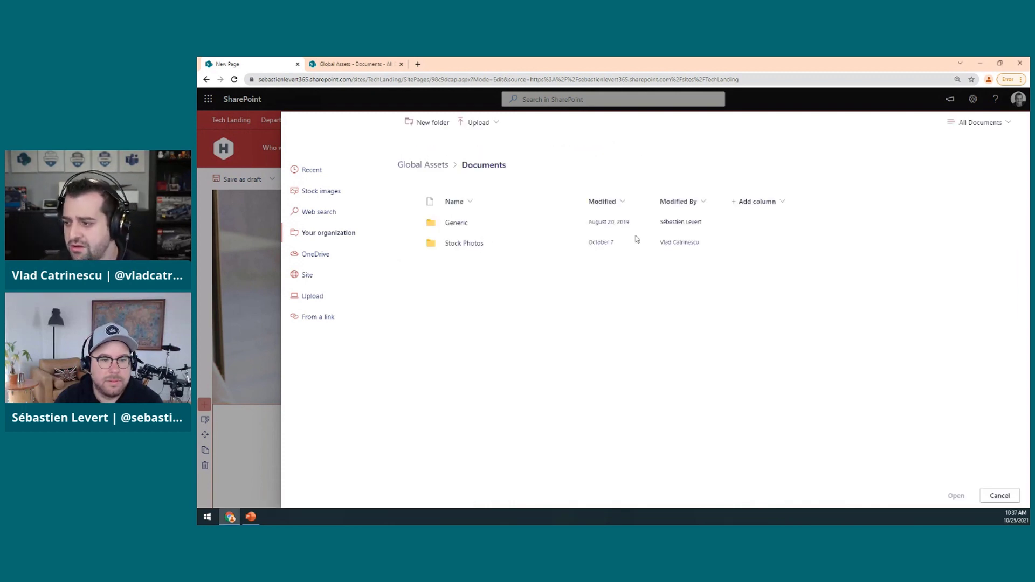
double_click(465, 243)
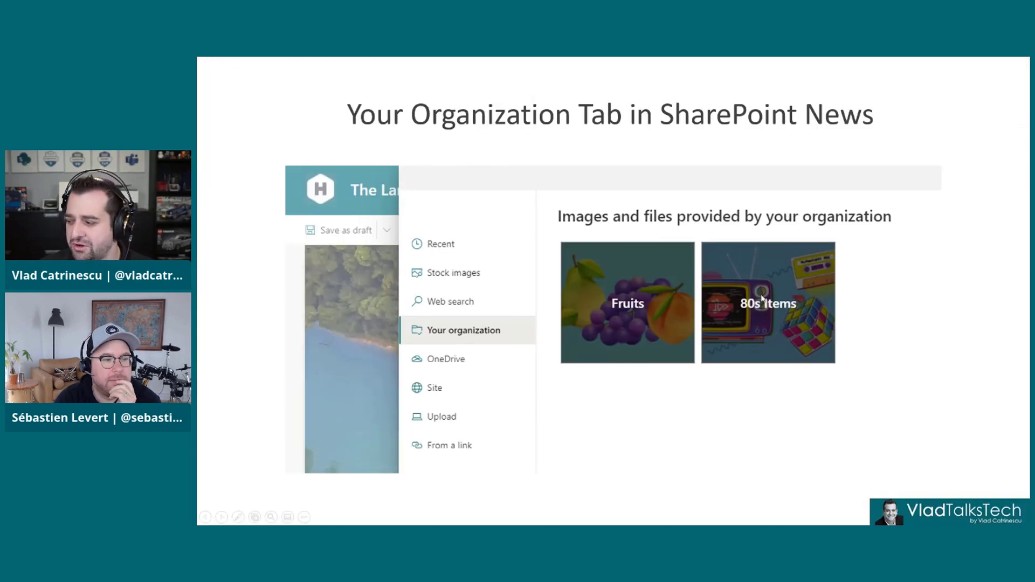
mouse_move(696, 304)
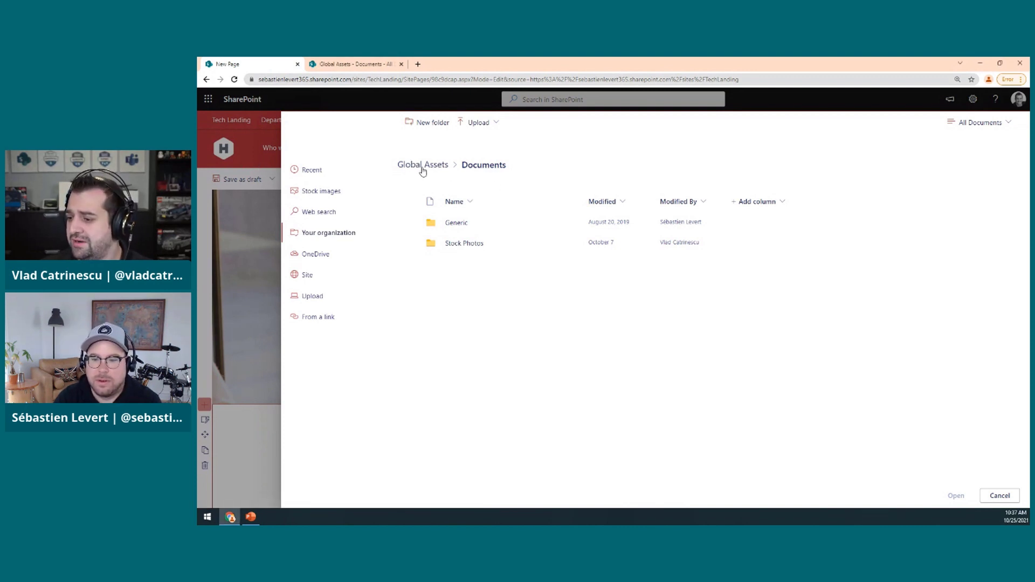
Return the picker to the organization's top-level library list.
left_click(329, 232)
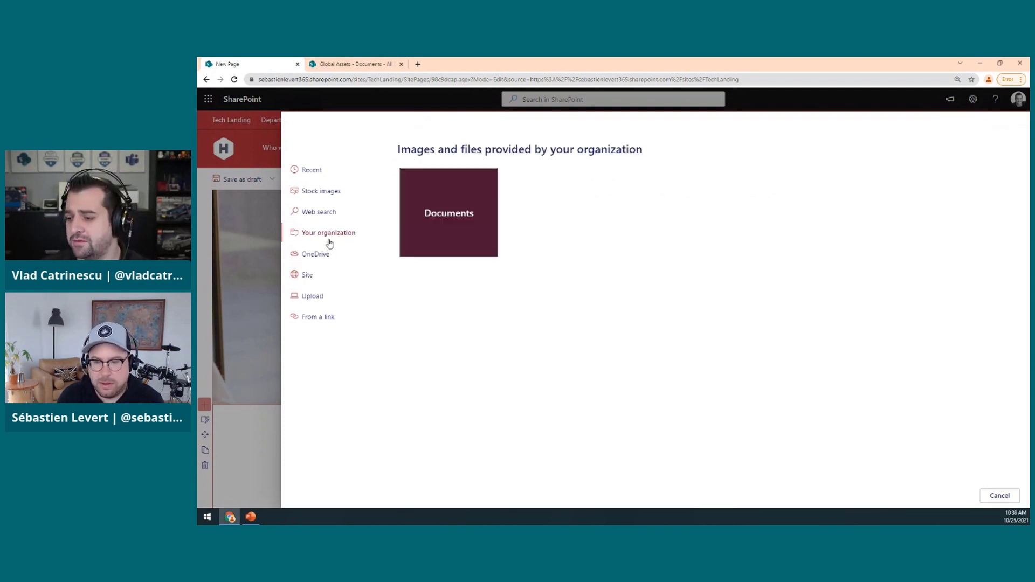
mouse_move(311, 226)
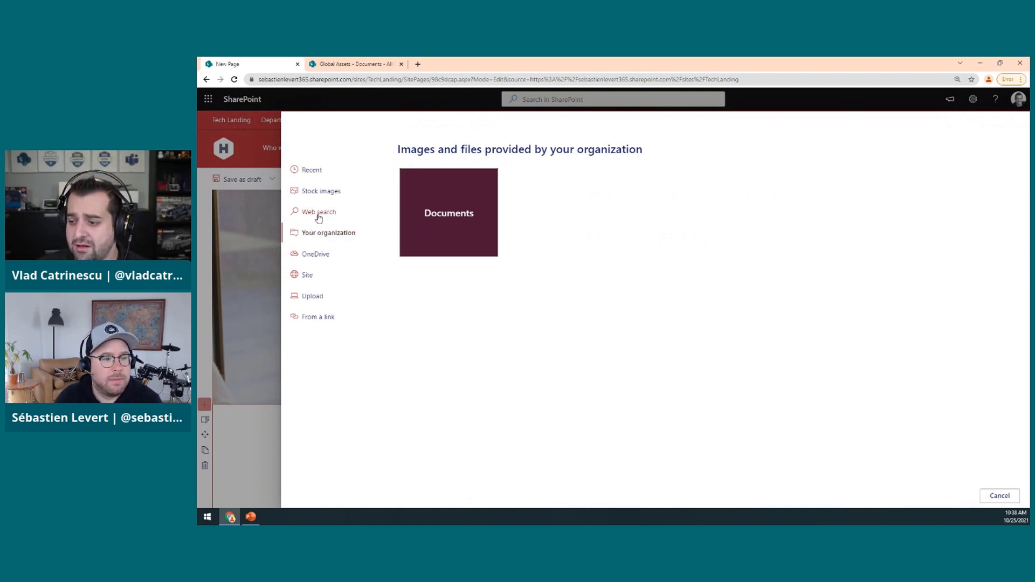
mouse_move(318, 211)
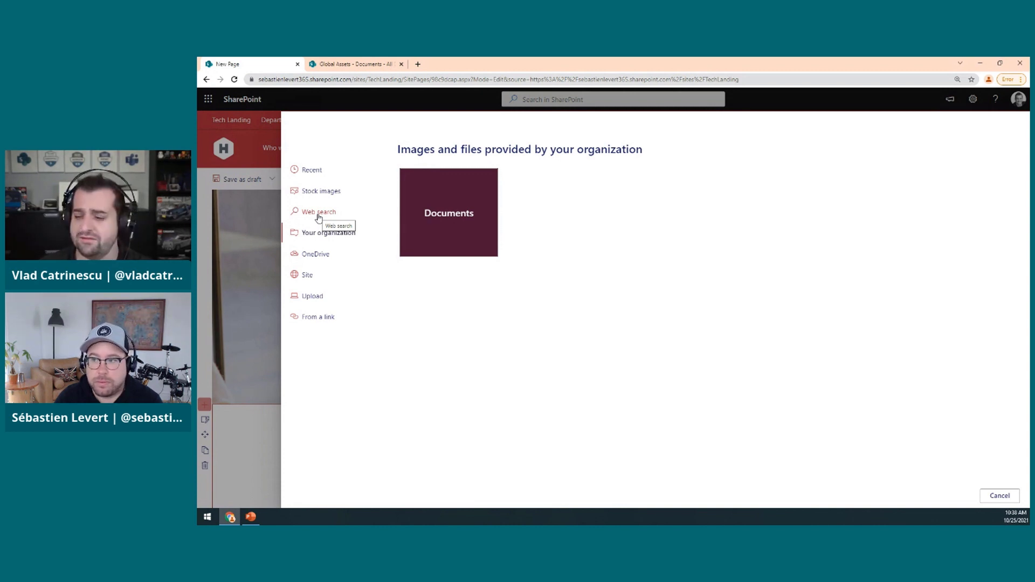
left_click(318, 211)
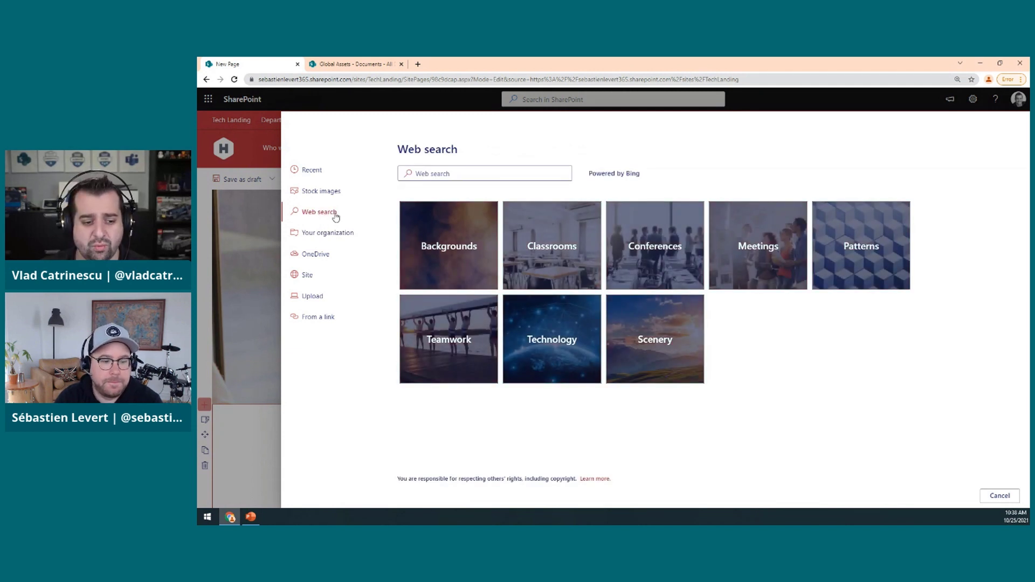
left_click(484, 173)
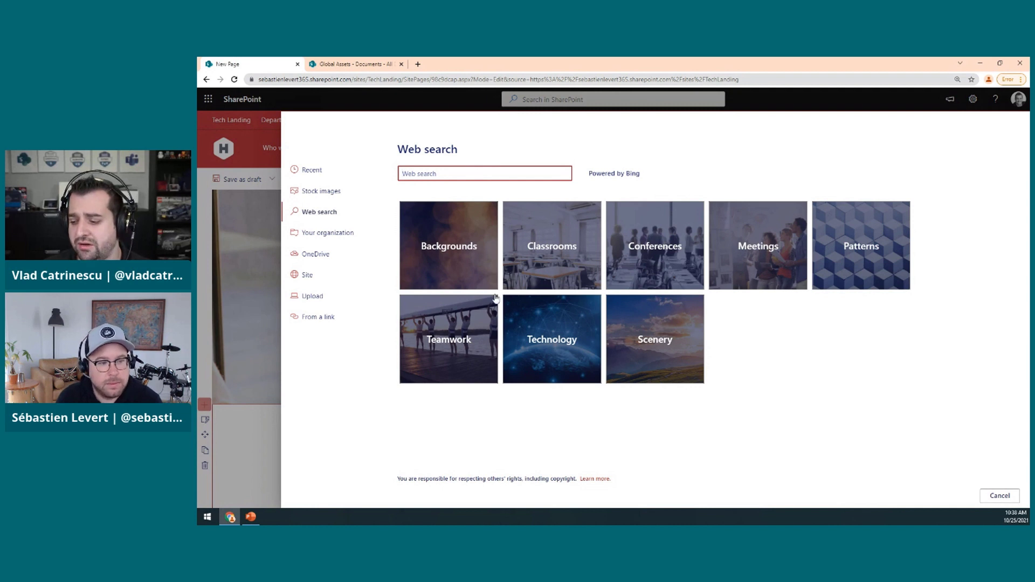
mouse_move(398, 484)
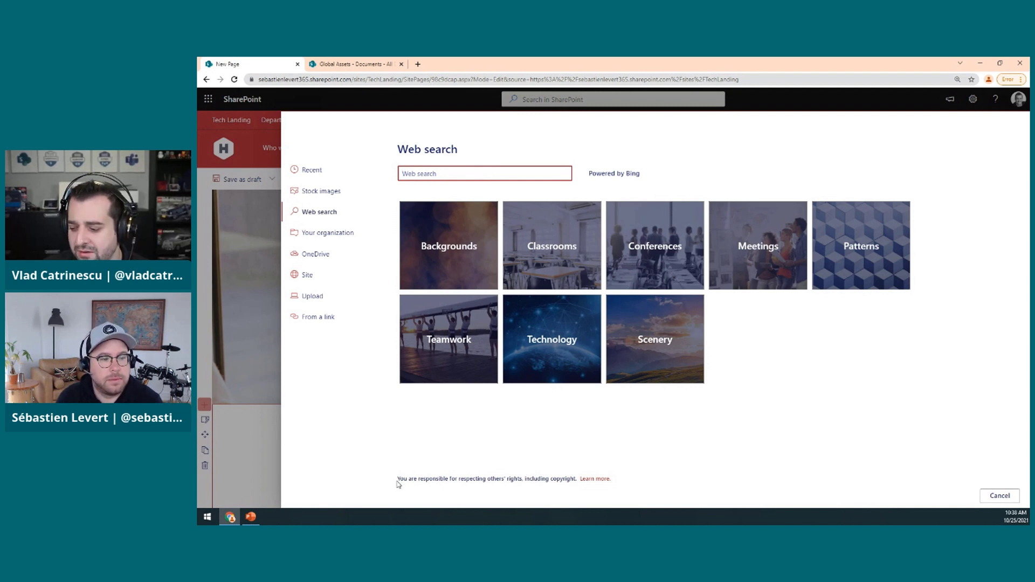
left_click_drag(396, 479, 509, 478)
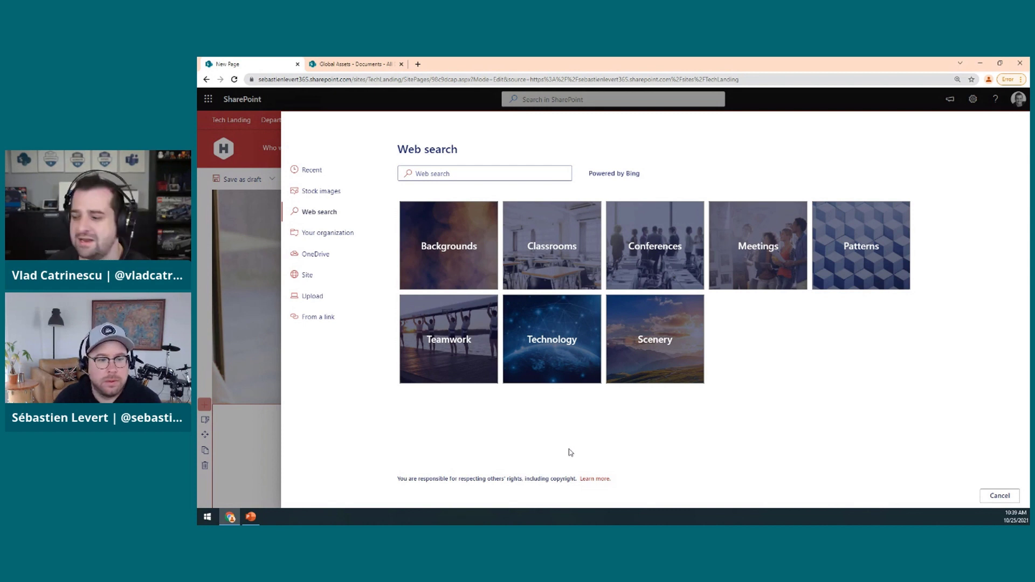
mouse_move(405, 317)
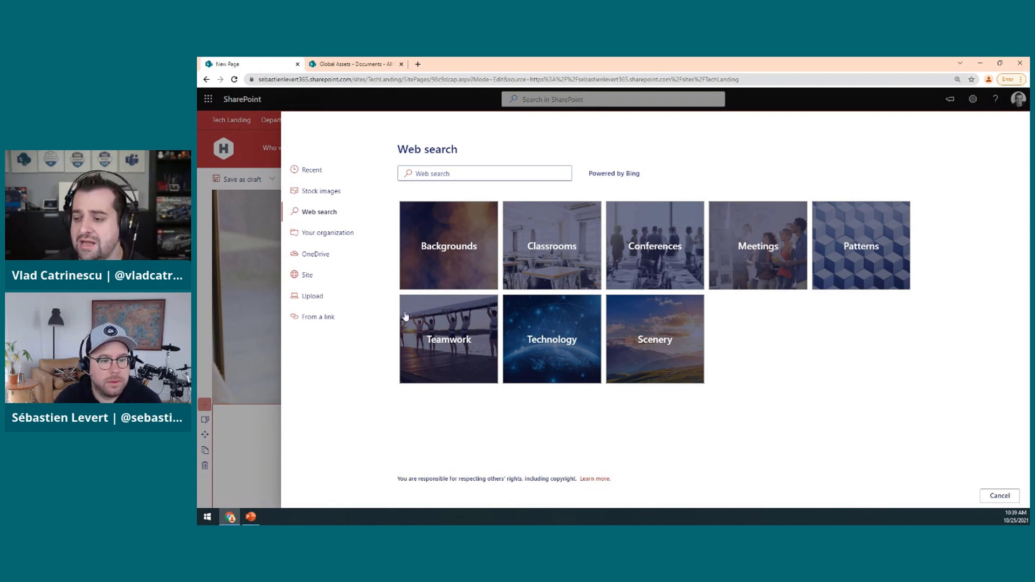
mouse_move(318, 212)
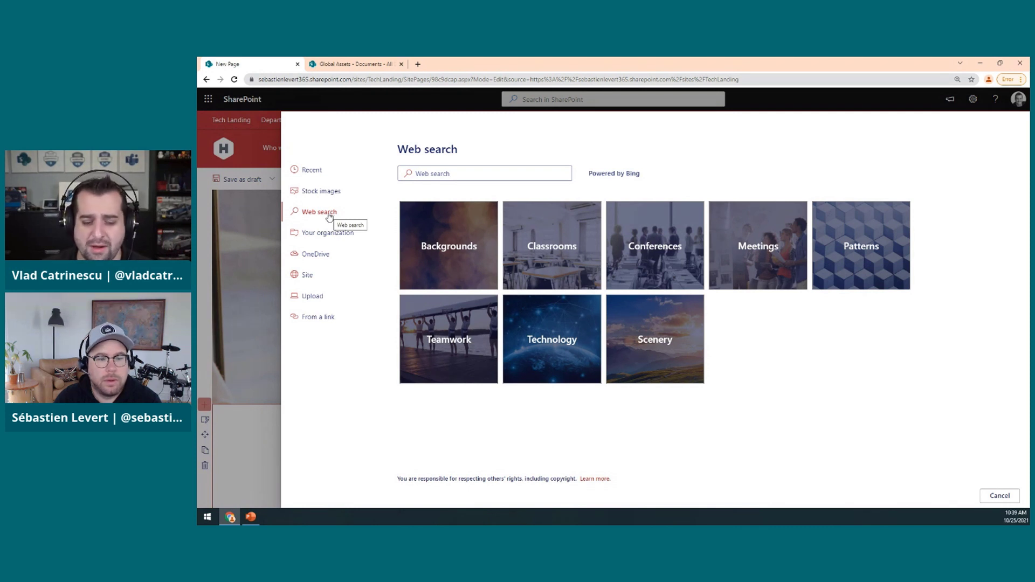
mouse_move(323, 238)
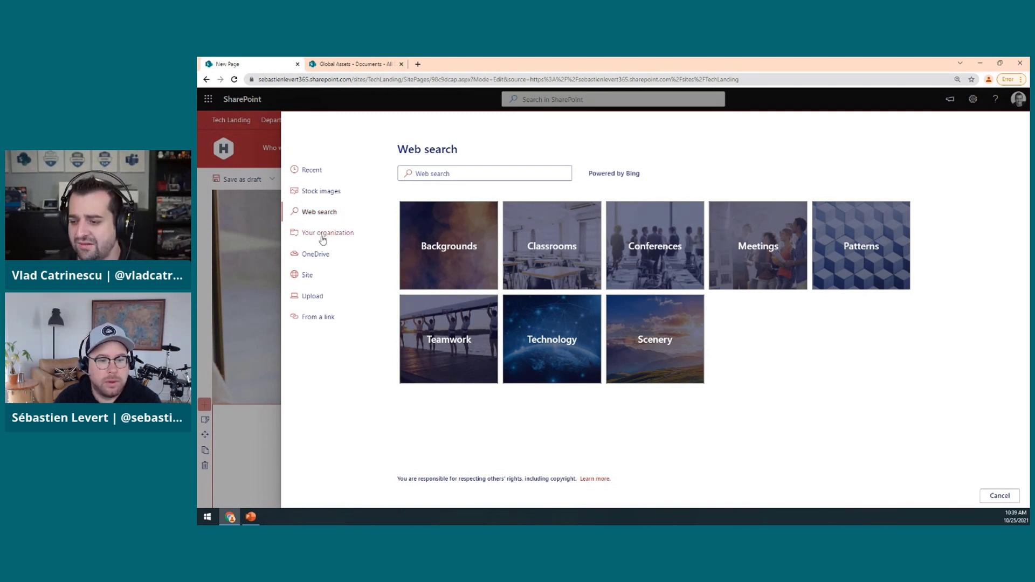
Browse the organization's stock images gallery, scrolling through the photo tiles.
left_click(329, 232)
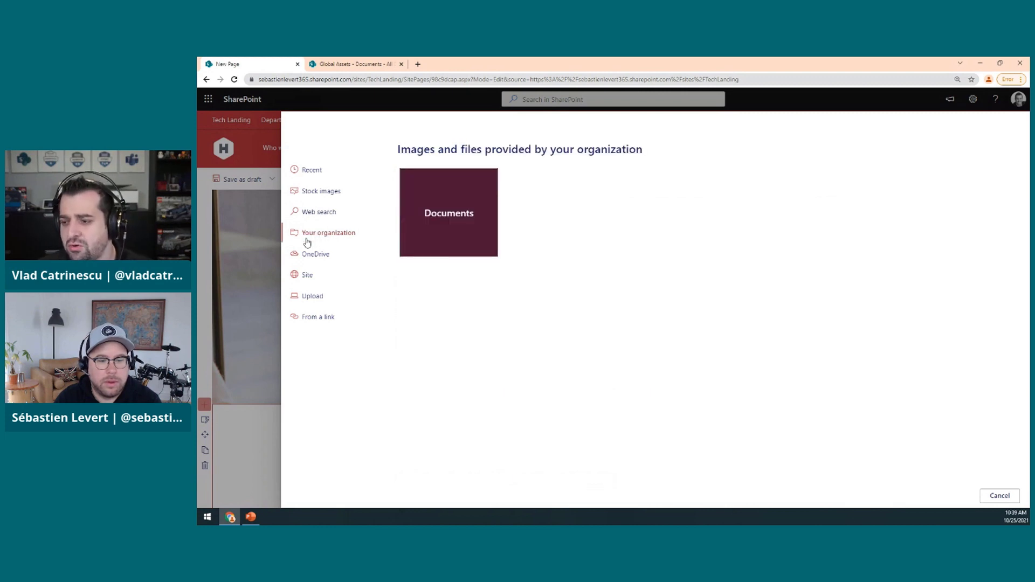
mouse_move(324, 191)
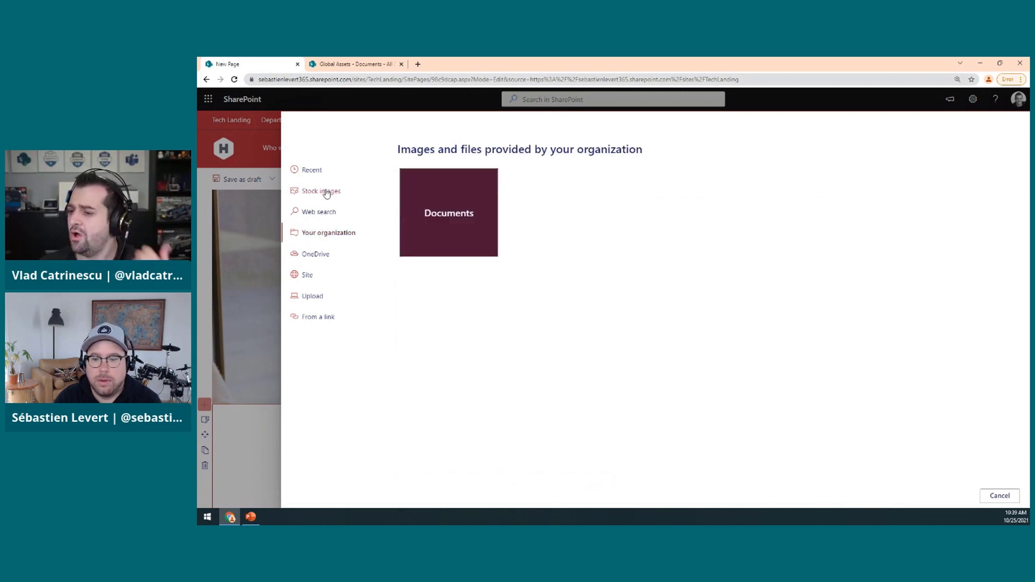
left_click(321, 191)
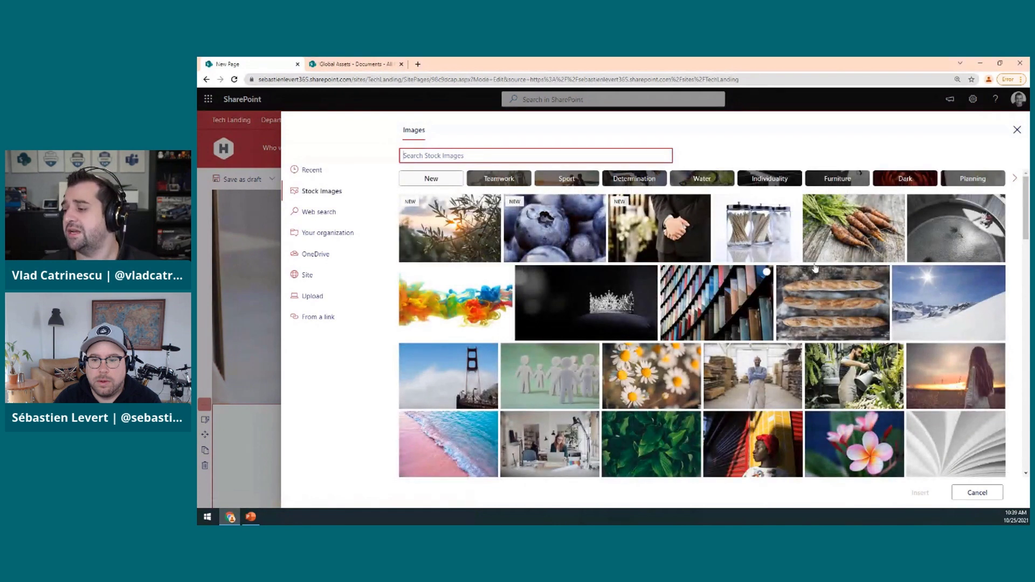
scroll("down", 3)
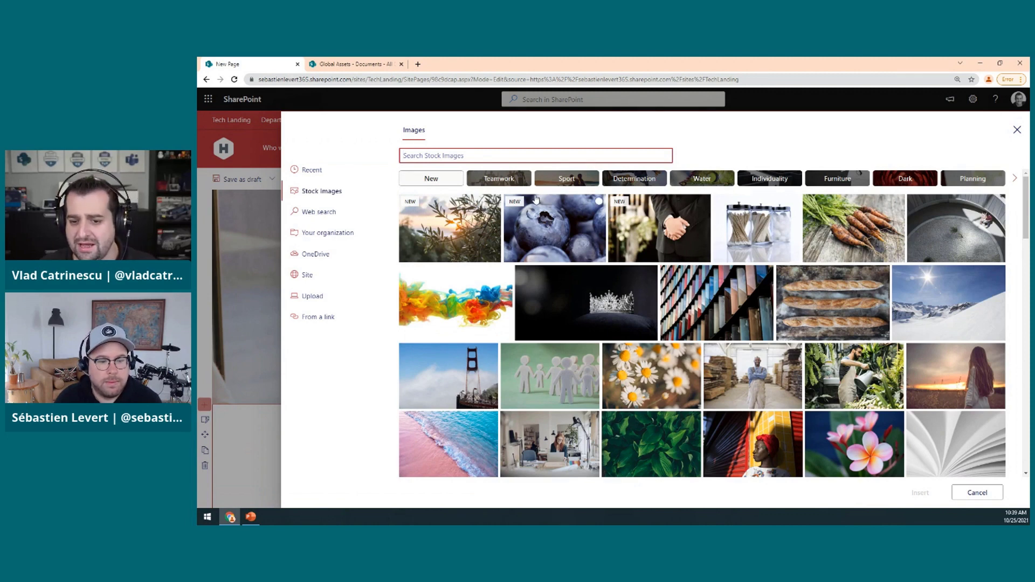
mouse_move(538, 308)
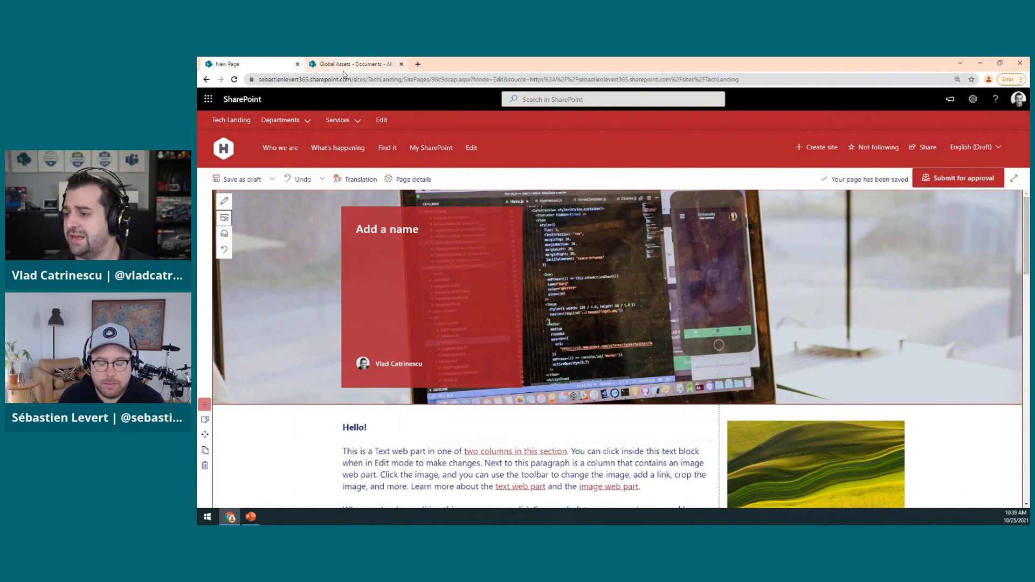
Open the Global Assets library's Stock Photos folder, then move to PowerPoint's New screen.
left_click(357, 64)
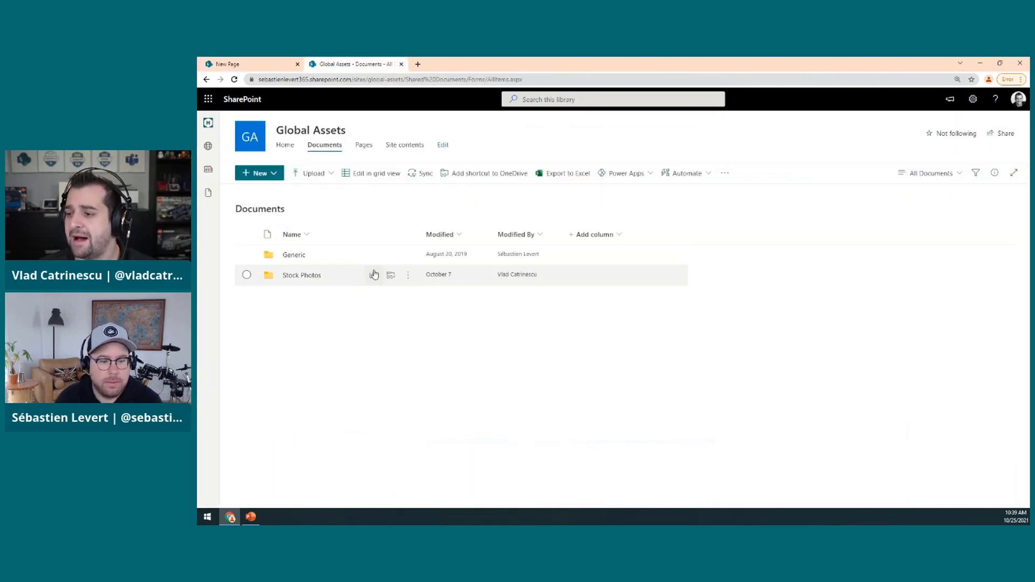
mouse_move(382, 332)
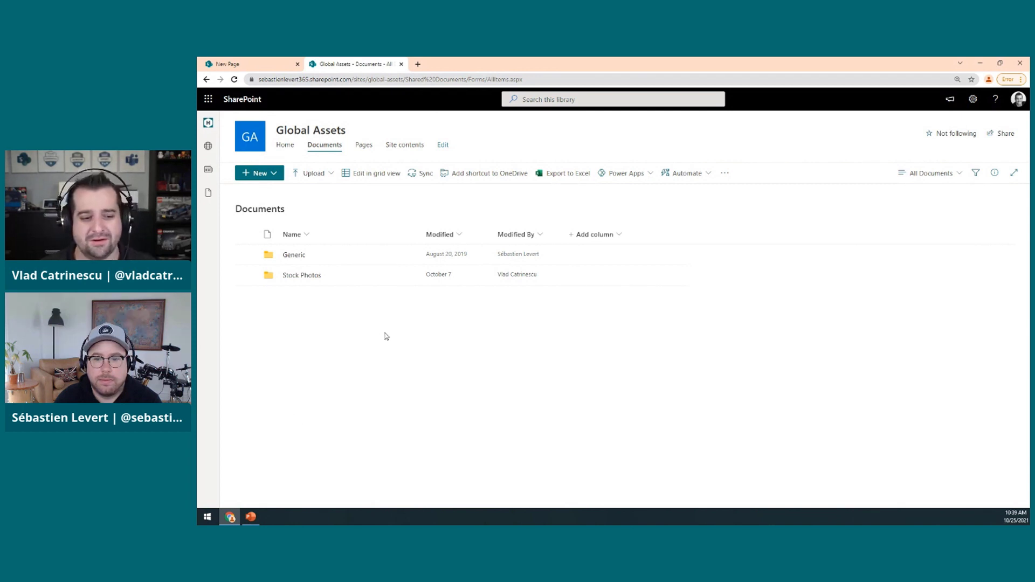
mouse_move(298, 283)
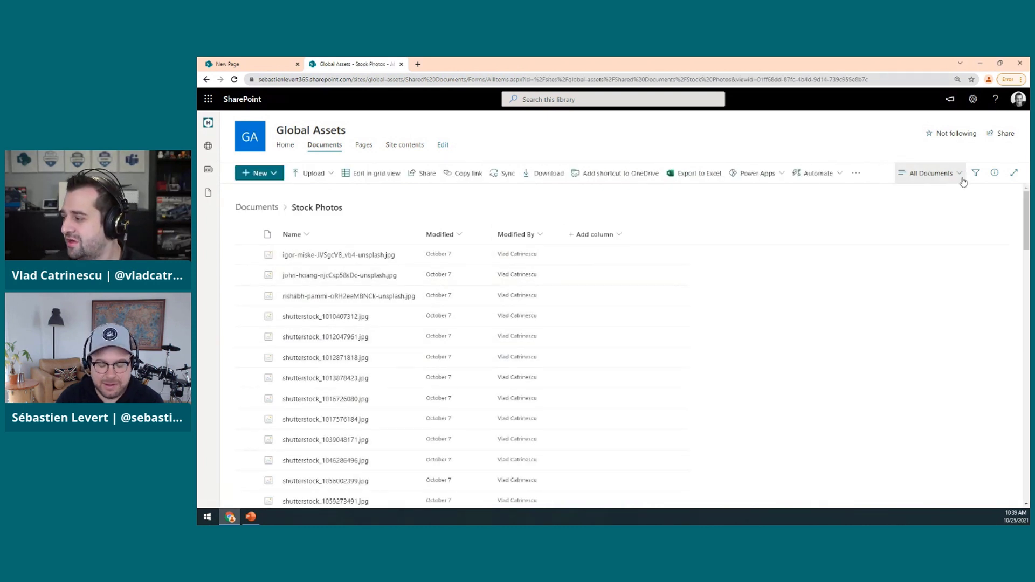
left_click(928, 173)
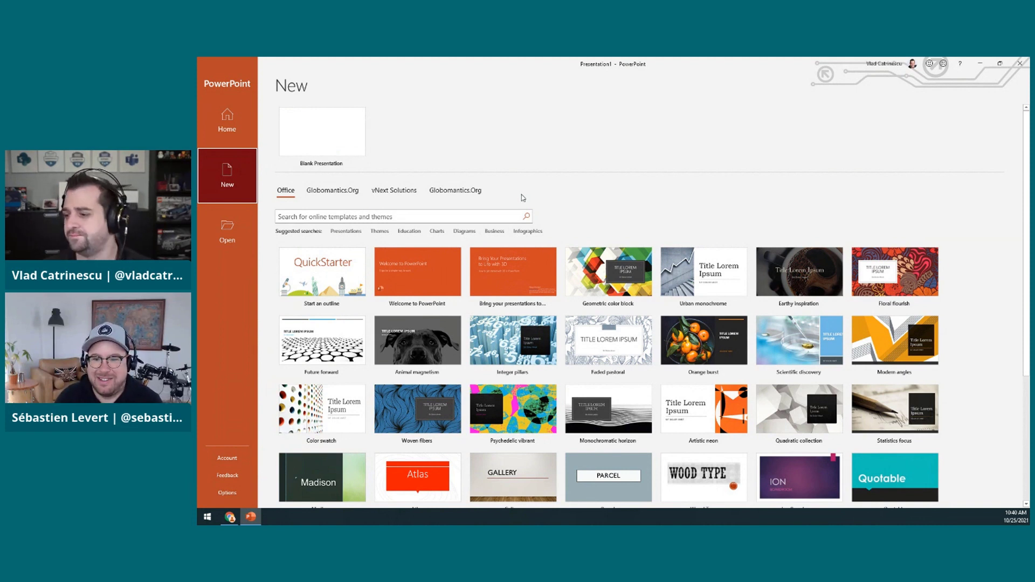
mouse_move(538, 216)
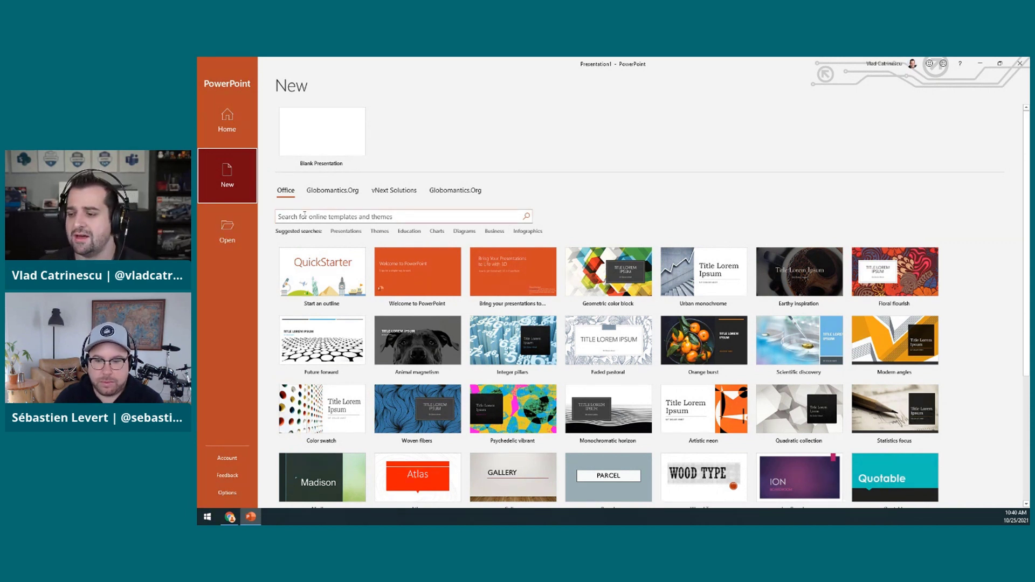
View the Globomantics.Org and vNext Solutions libraries and open the External Presentations template.
left_click(333, 190)
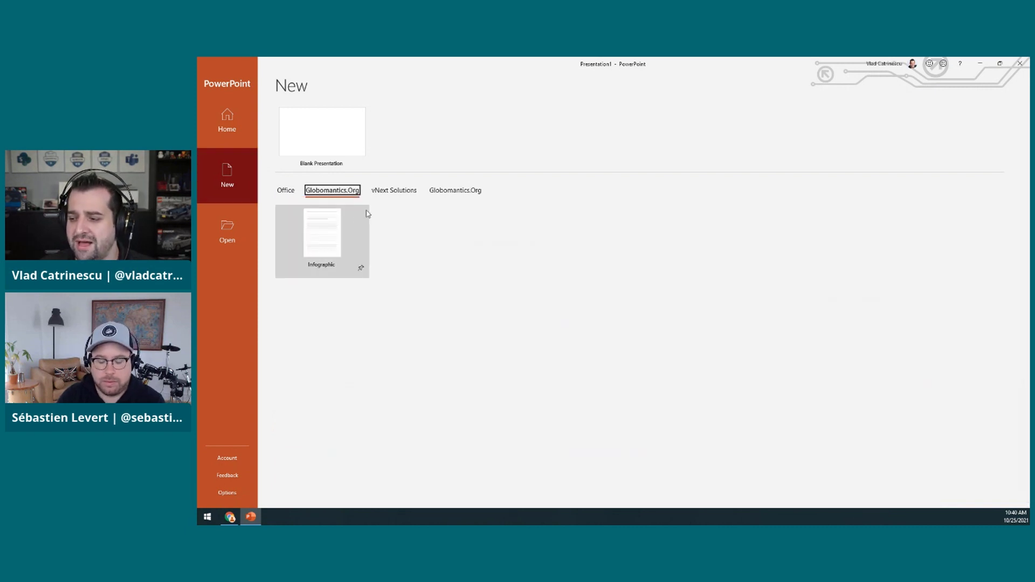
left_click(393, 190)
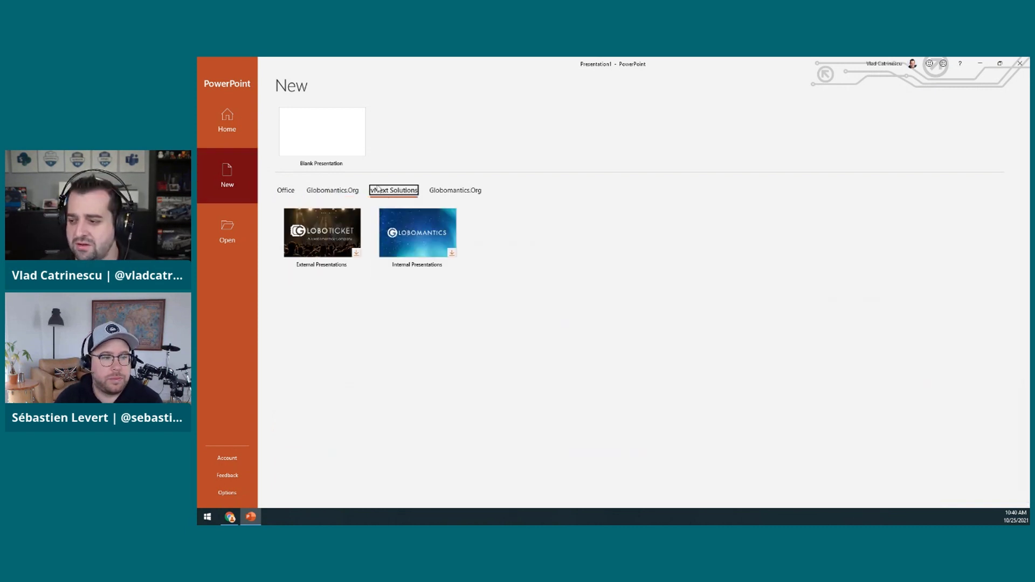
mouse_move(372, 292)
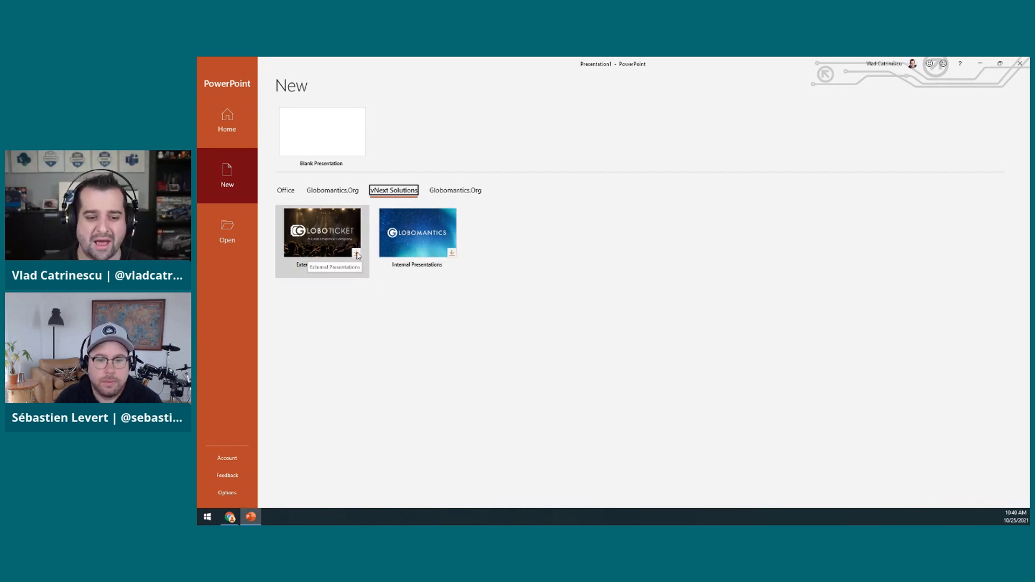
left_click(321, 231)
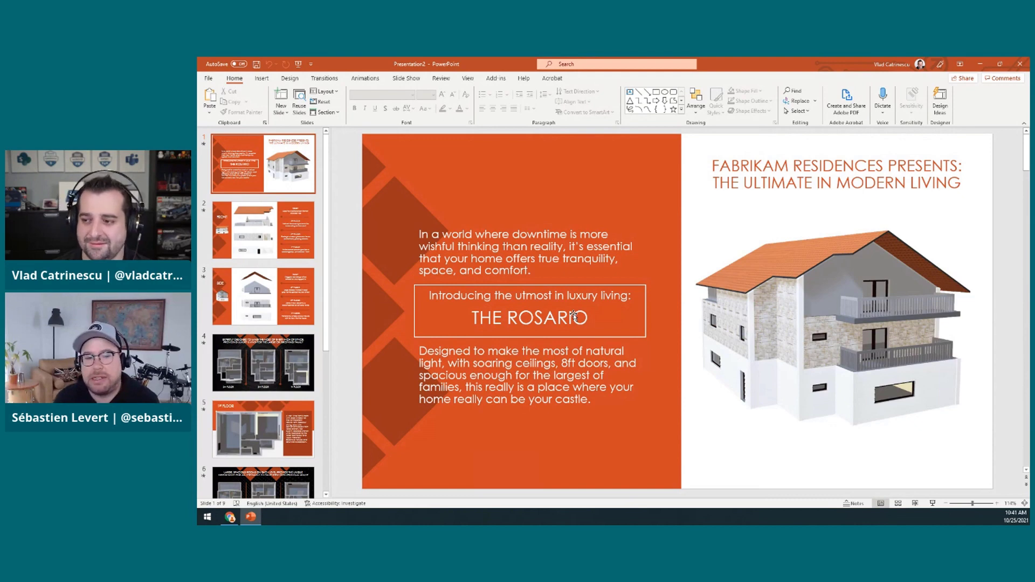
Return to PowerPoint's New screen, view vNext Solutions, then the built-in Office templates.
left_click(208, 78)
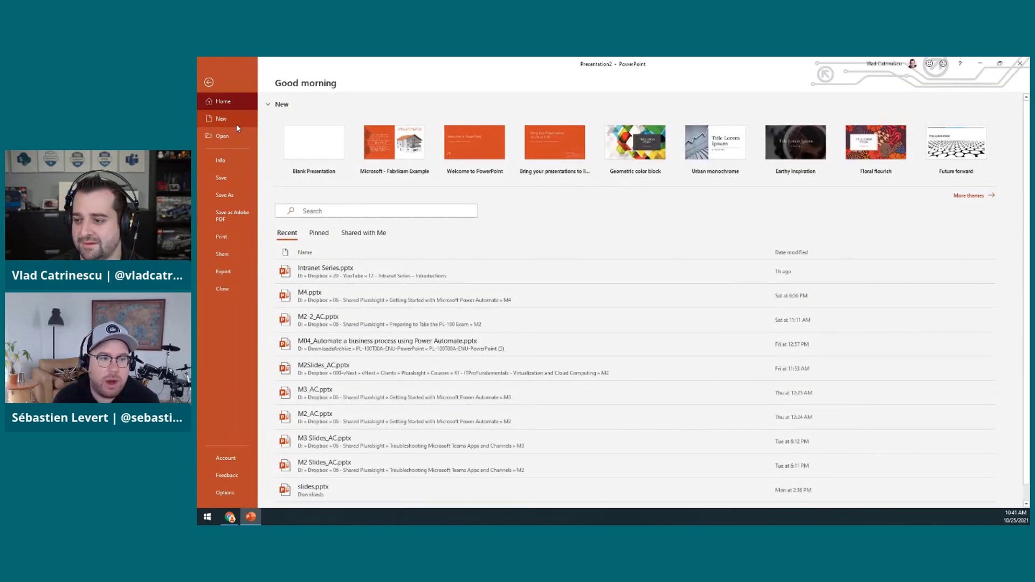
left_click(221, 118)
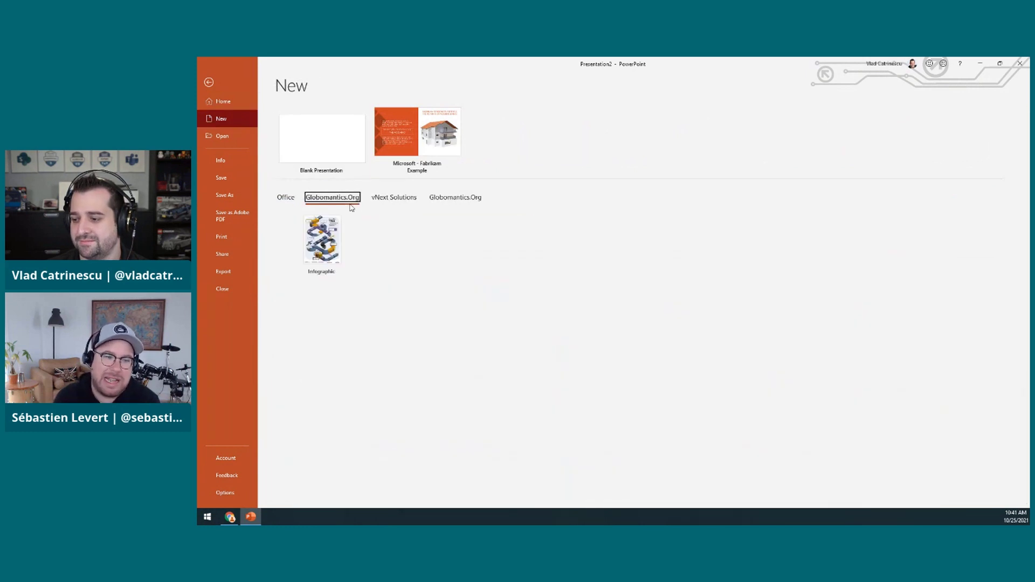
left_click(393, 197)
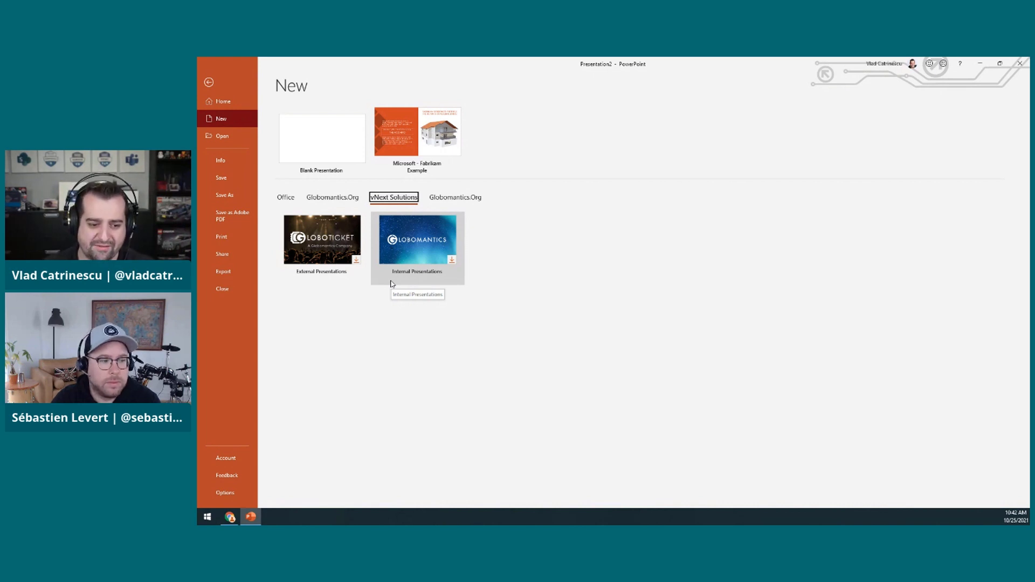
mouse_move(415, 386)
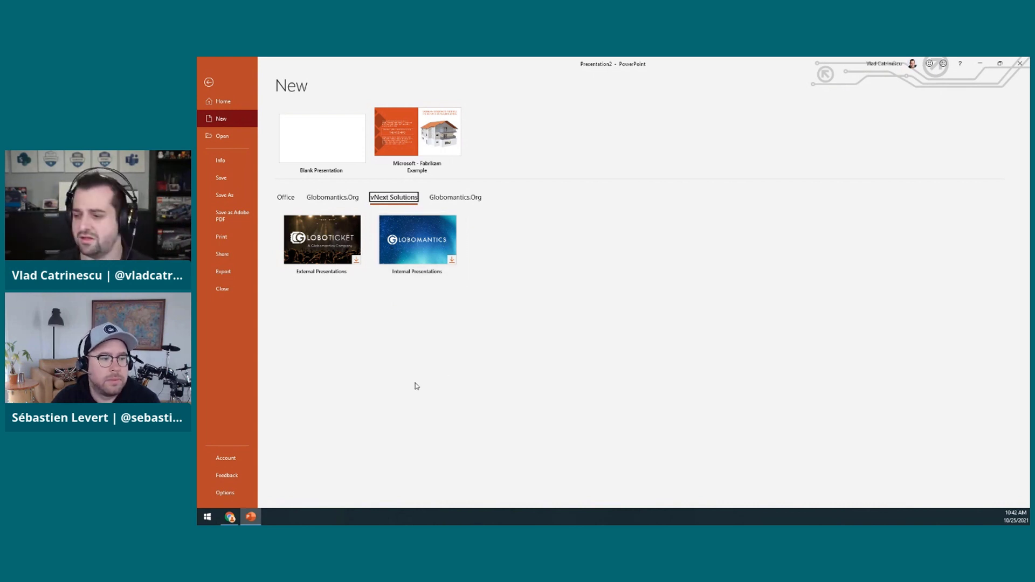
left_click(285, 197)
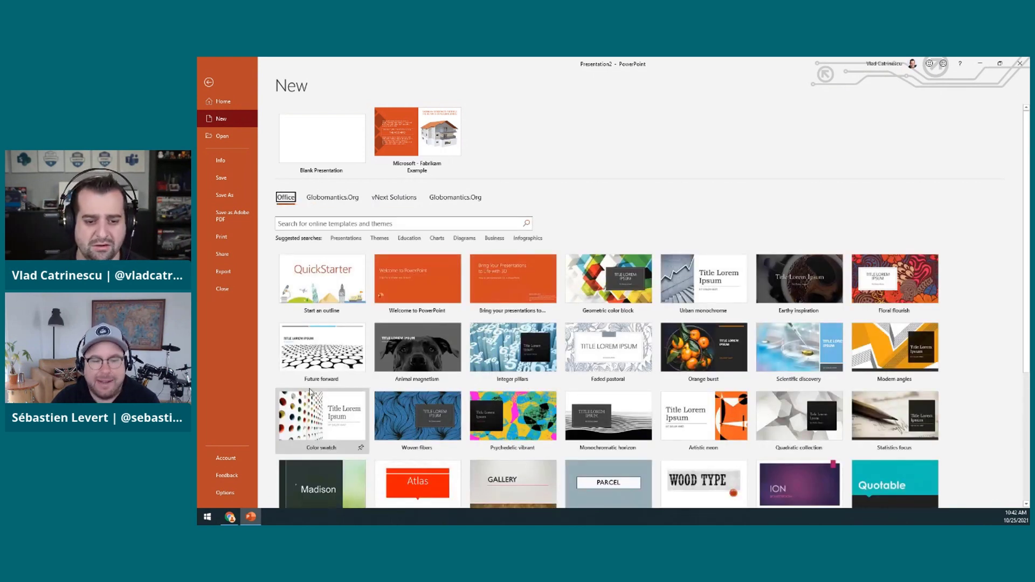